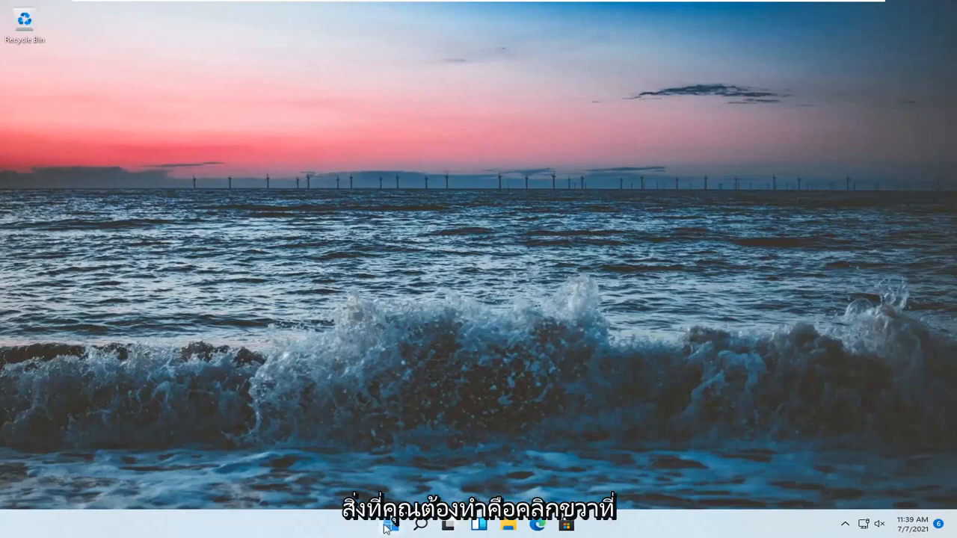
Reach the Network & internet page of Windows Settings from the Start quick menu
right_click(392, 523)
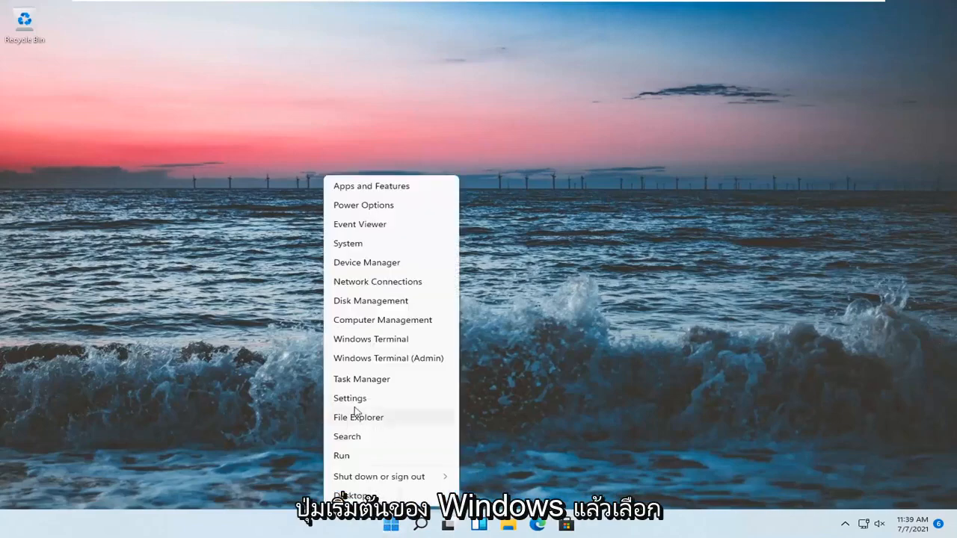
click(349, 397)
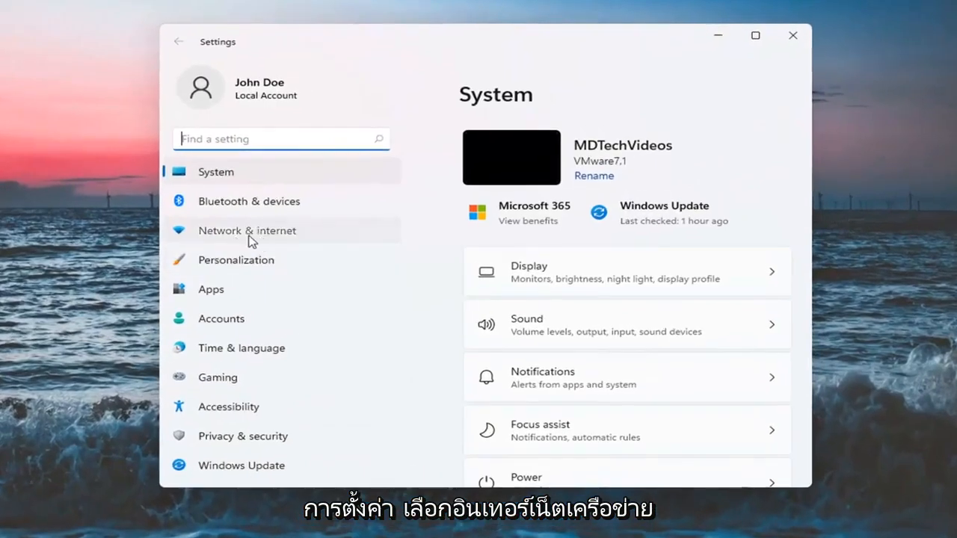
click(247, 230)
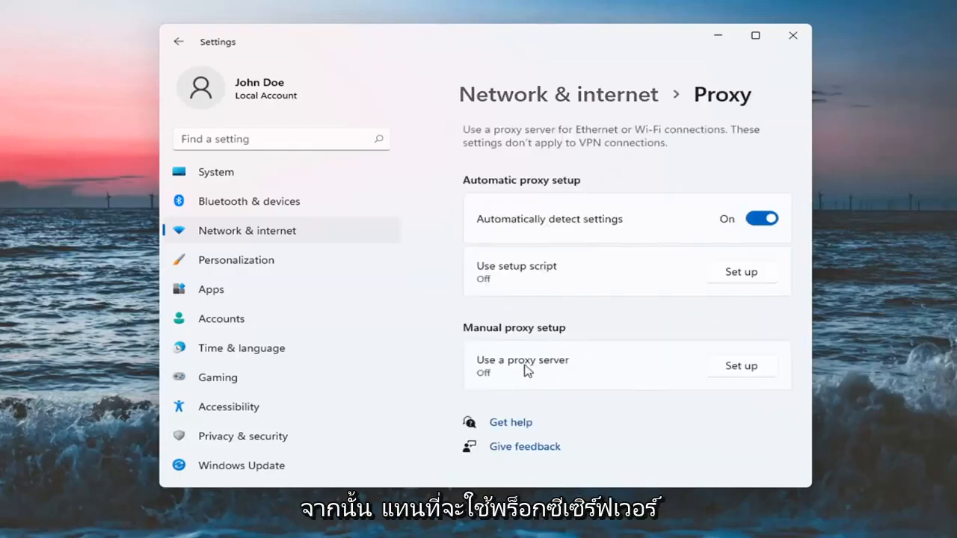
Switch the manual proxy server off on the Proxy page, leaving automatic detection on
click(741, 365)
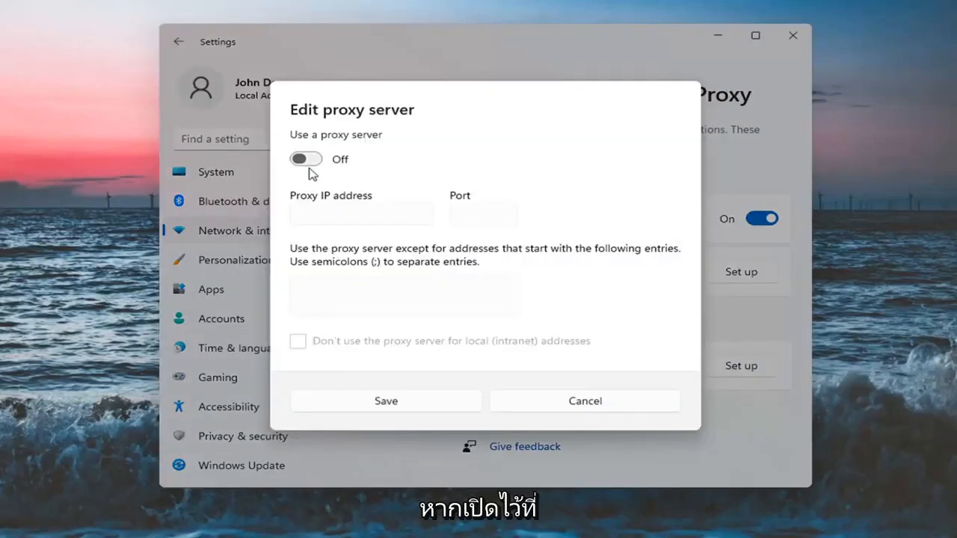
click(584, 400)
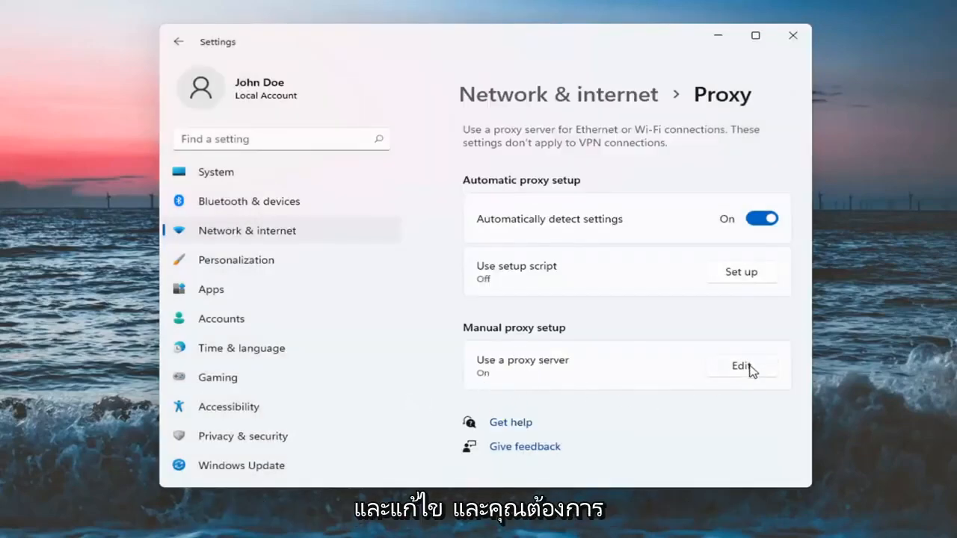
click(741, 365)
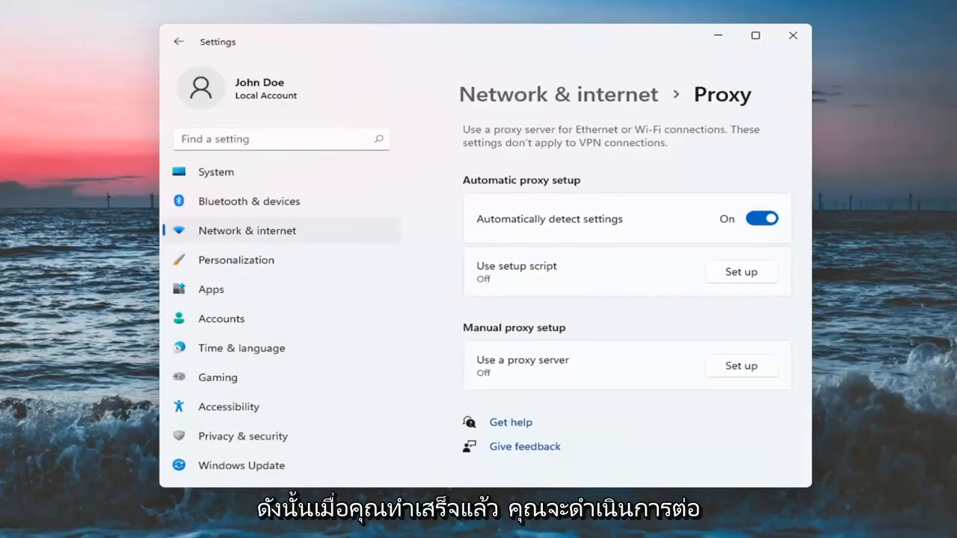
click(420, 523)
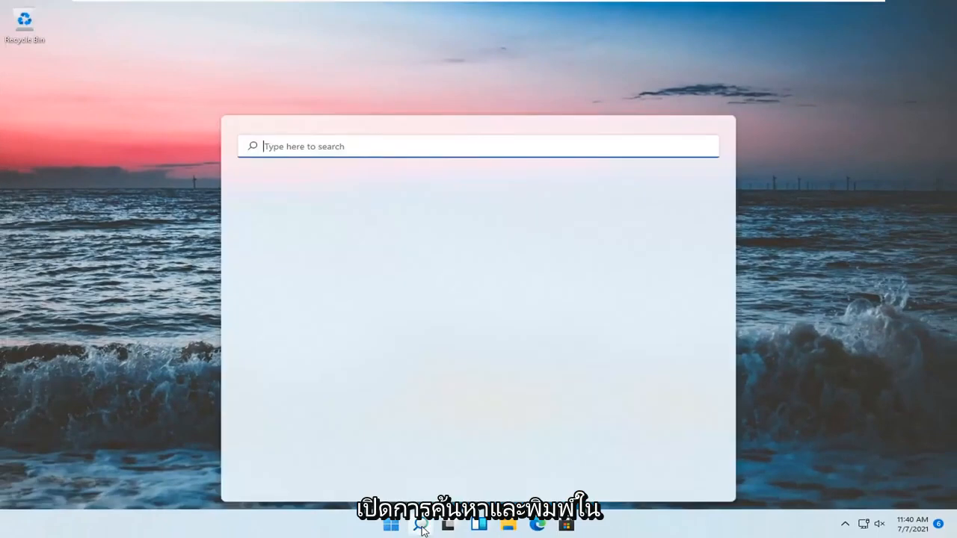
Launch Control Panel from search, view by Category and go to Network and Internet > Network and Sharing Center
text(control panel)
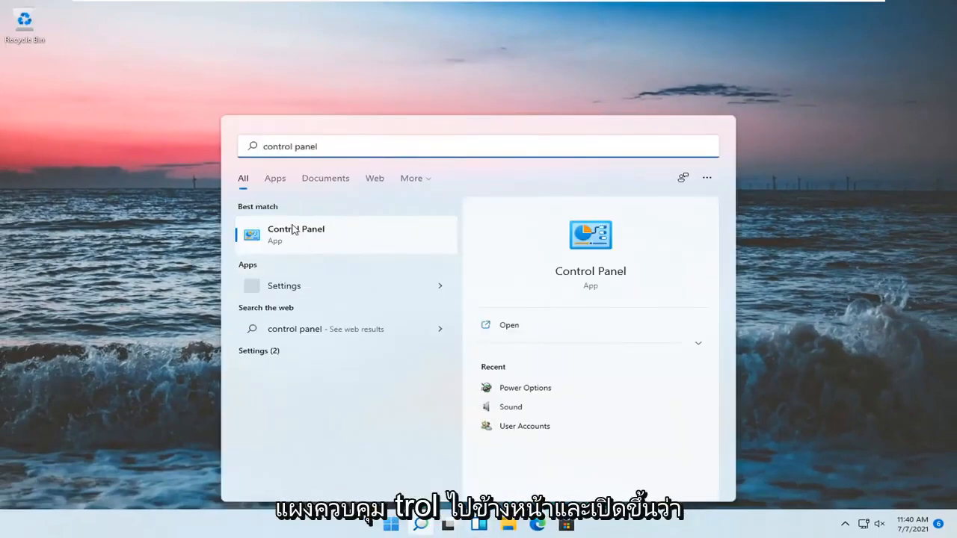
click(296, 233)
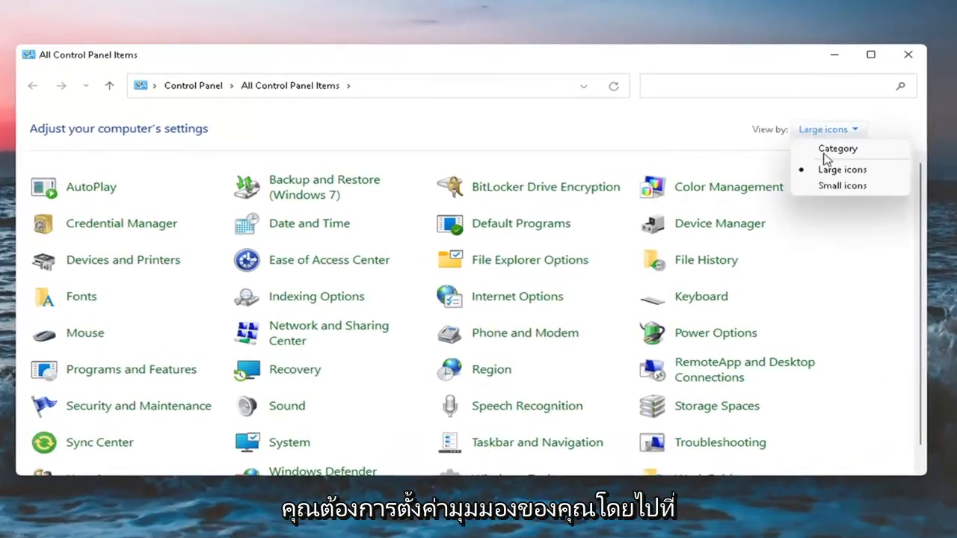
click(837, 148)
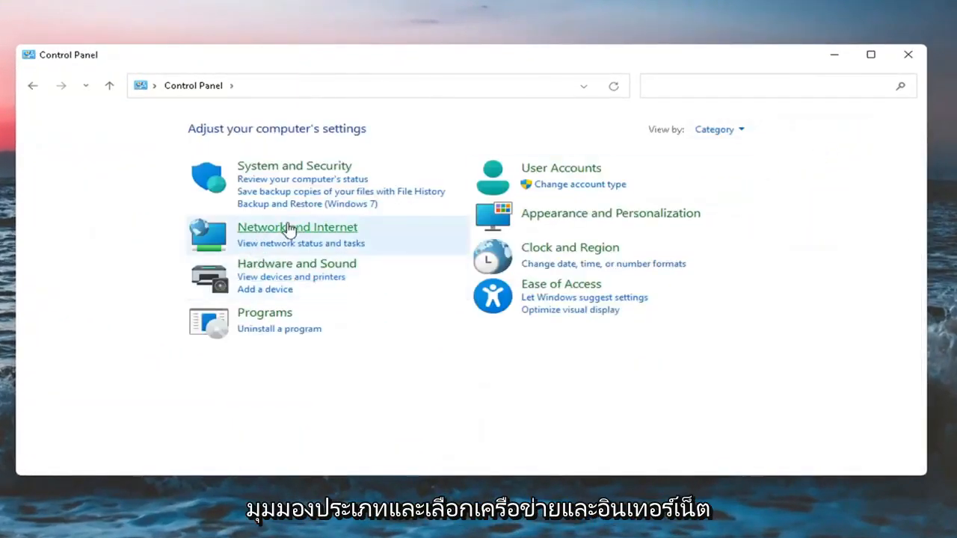
click(296, 227)
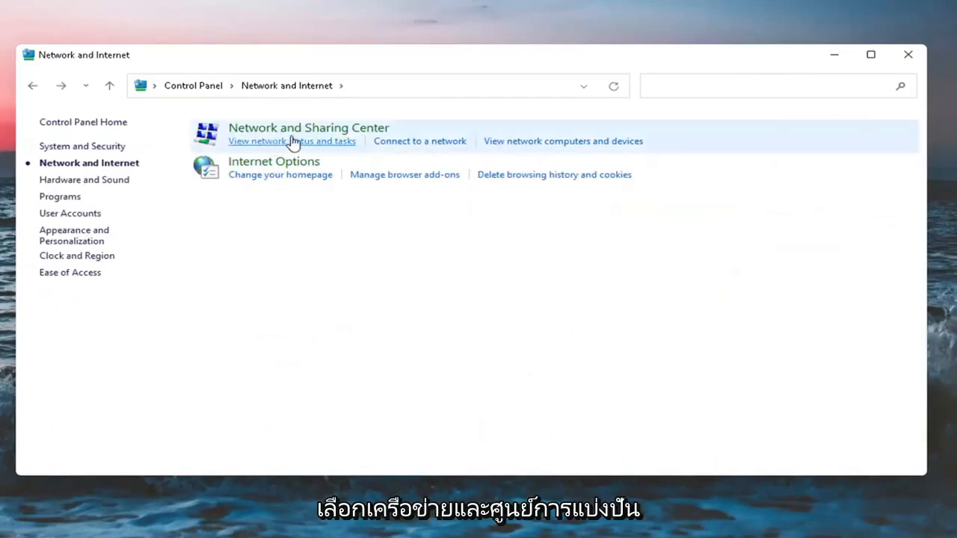
click(308, 128)
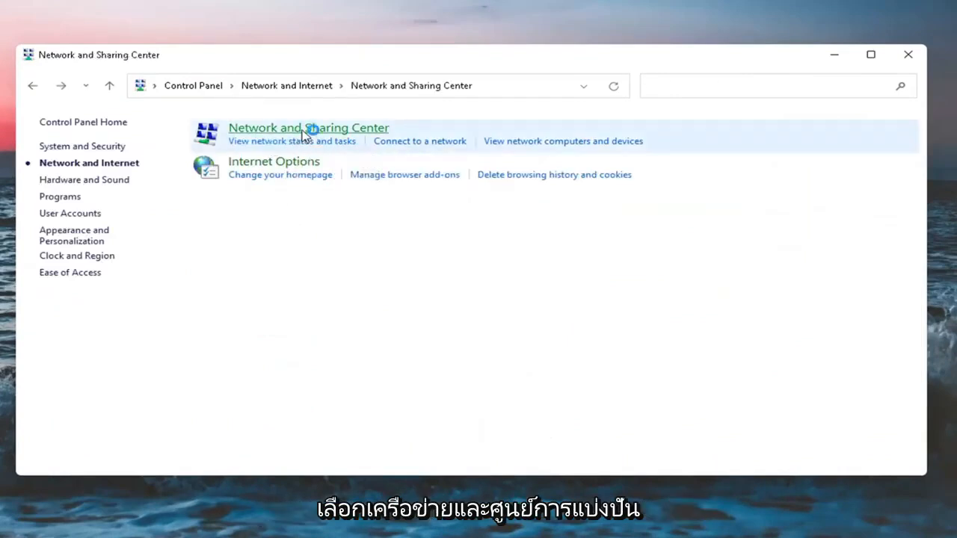
Bring up the Ethernet0 connection status and its Properties dialog
click(308, 128)
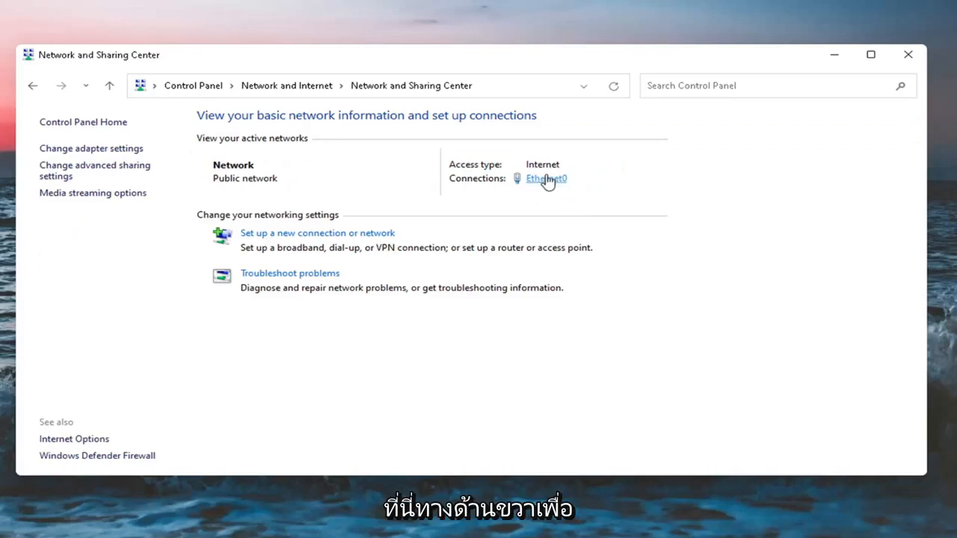
click(546, 178)
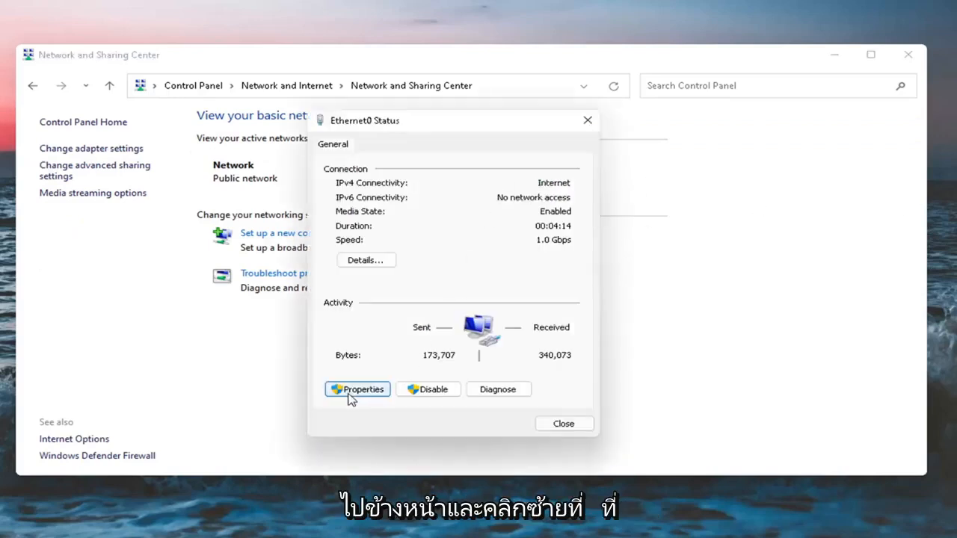
click(356, 388)
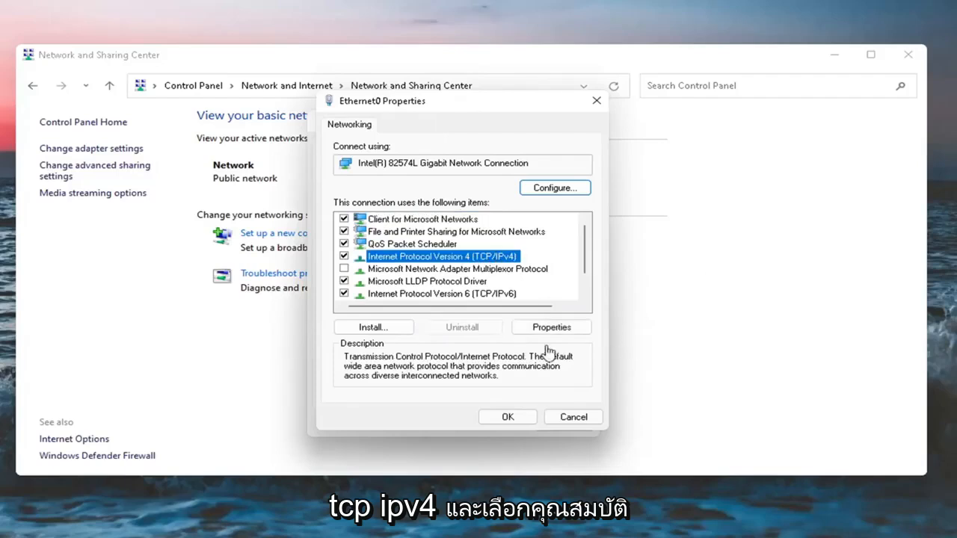
Confirm IPv4 obtains IP and DNS automatically, then close the Ethernet0 properties
click(550, 326)
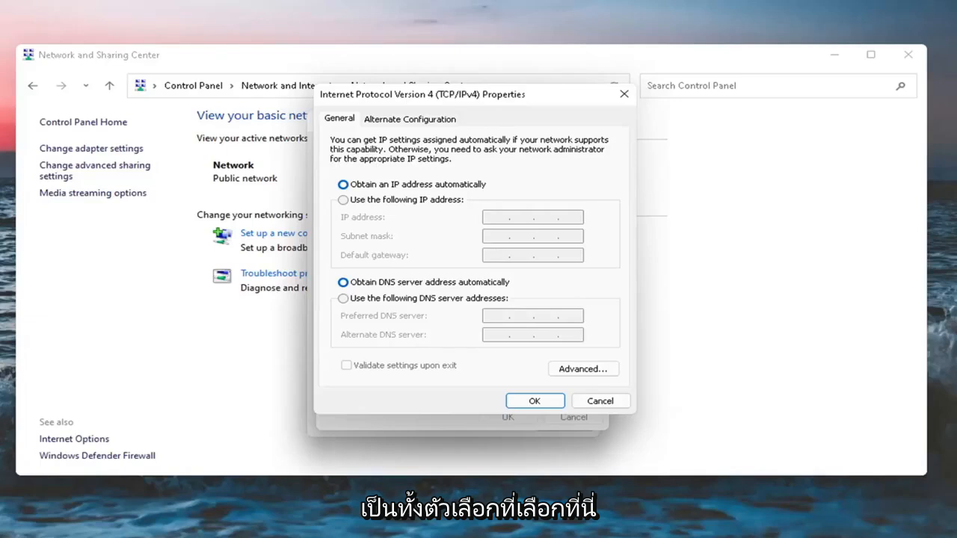
click(533, 400)
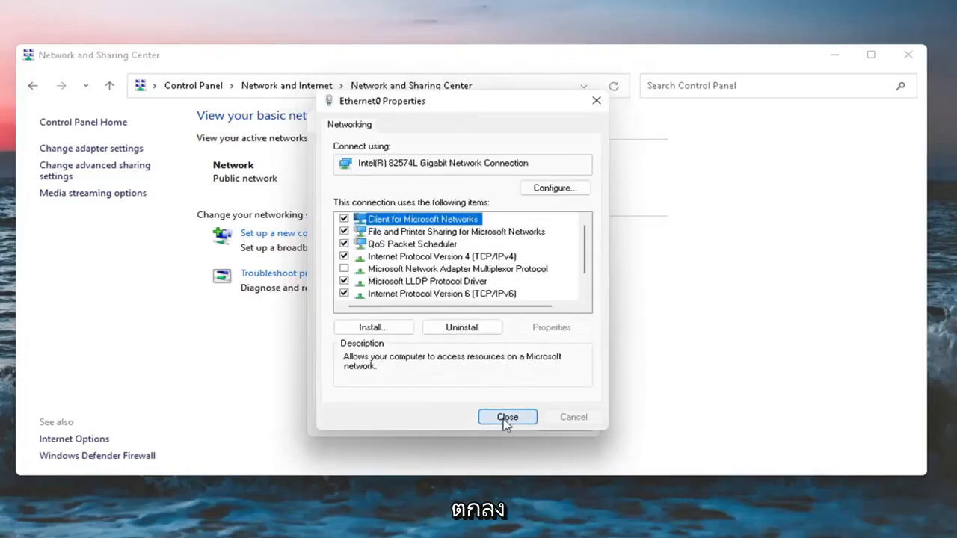
click(507, 417)
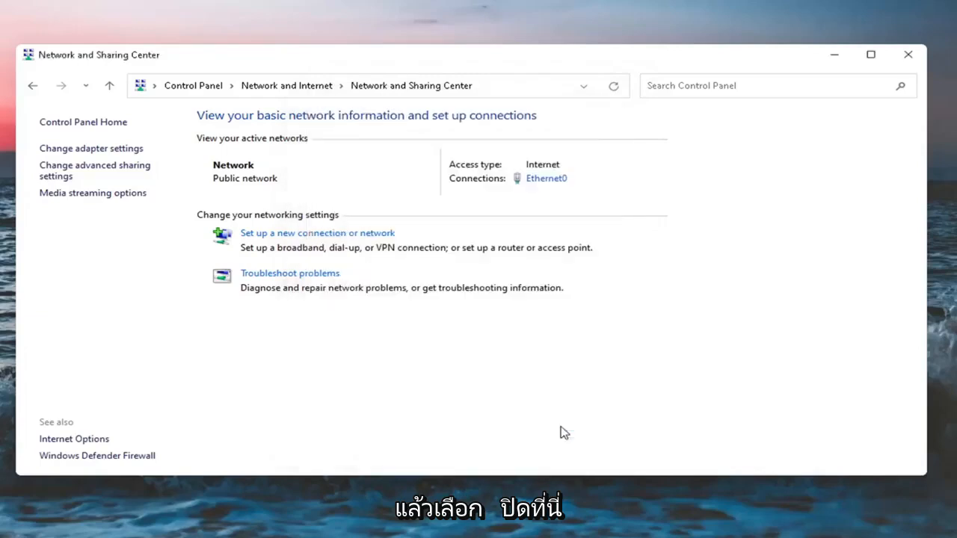
mouse_move(90, 171)
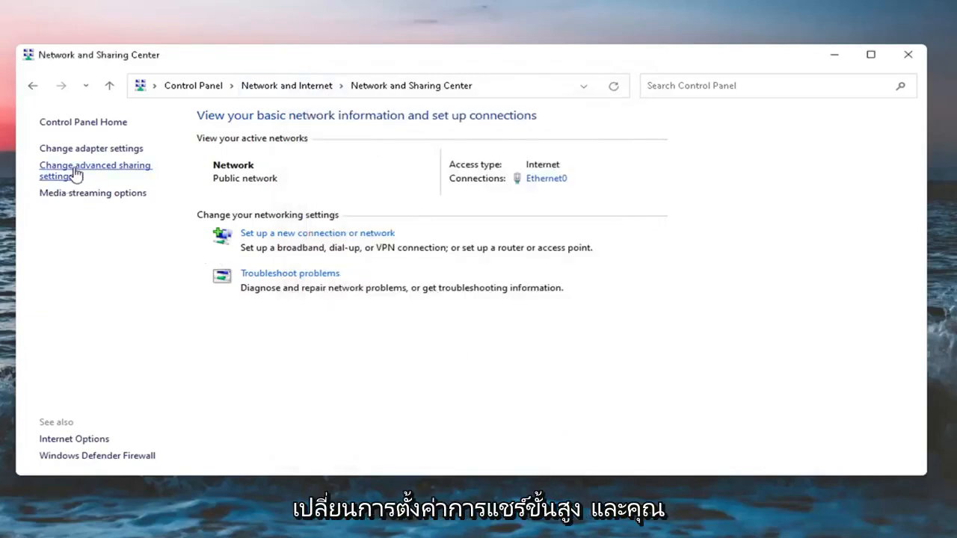
In advanced sharing settings, turn on network discovery and file and printer sharing for the private profile and save
click(96, 170)
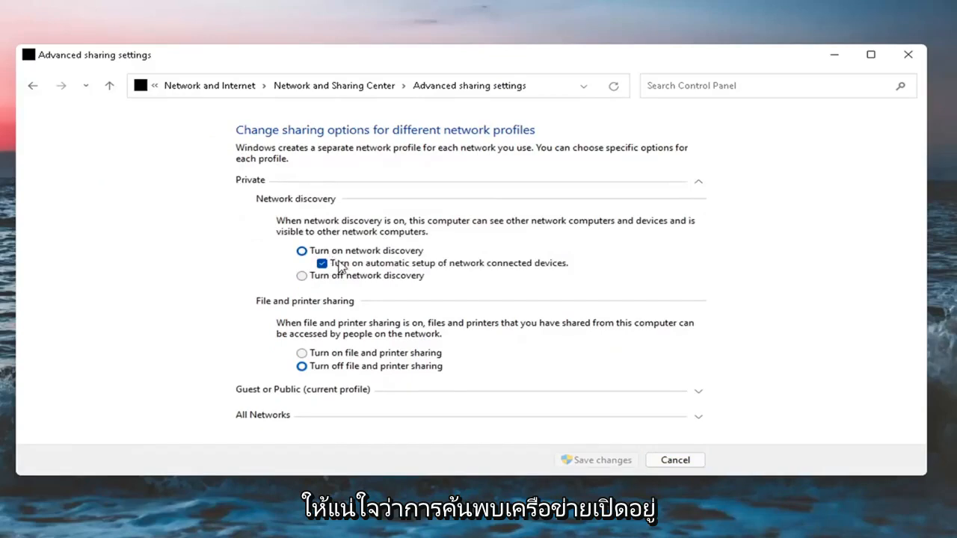
click(302, 353)
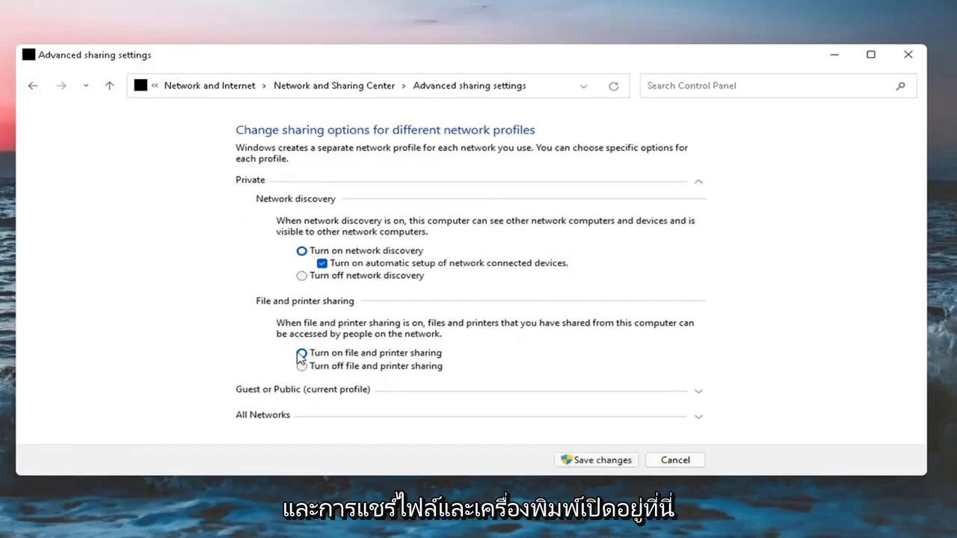
click(302, 352)
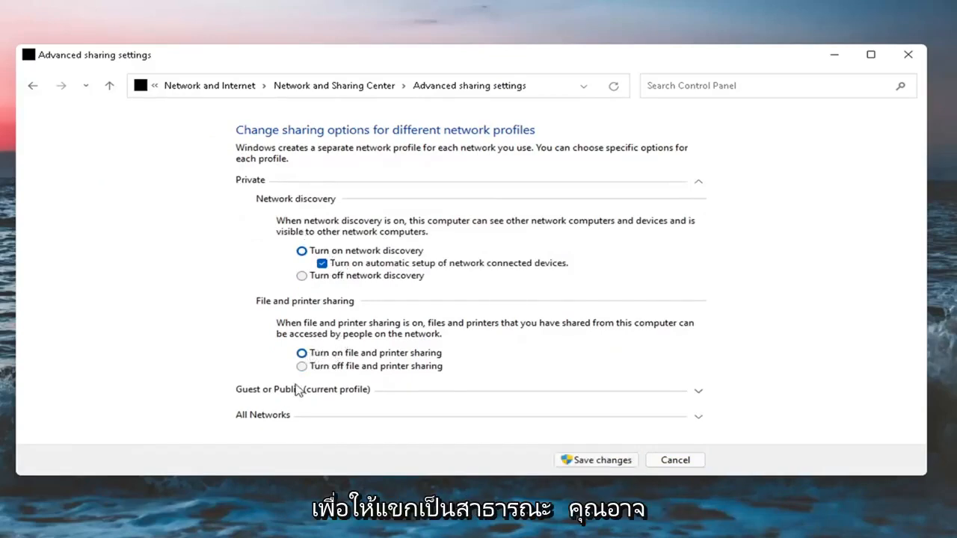
mouse_move(366, 401)
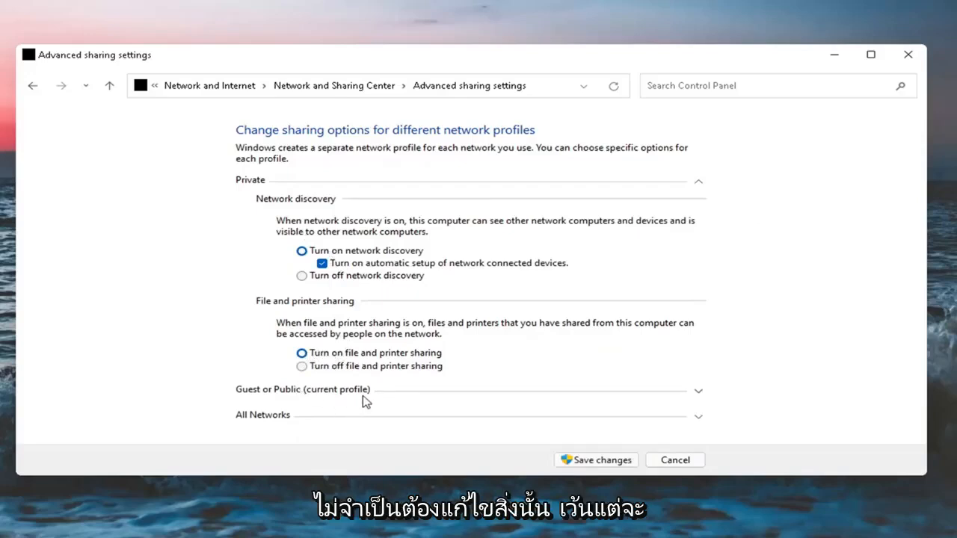
mouse_move(335, 407)
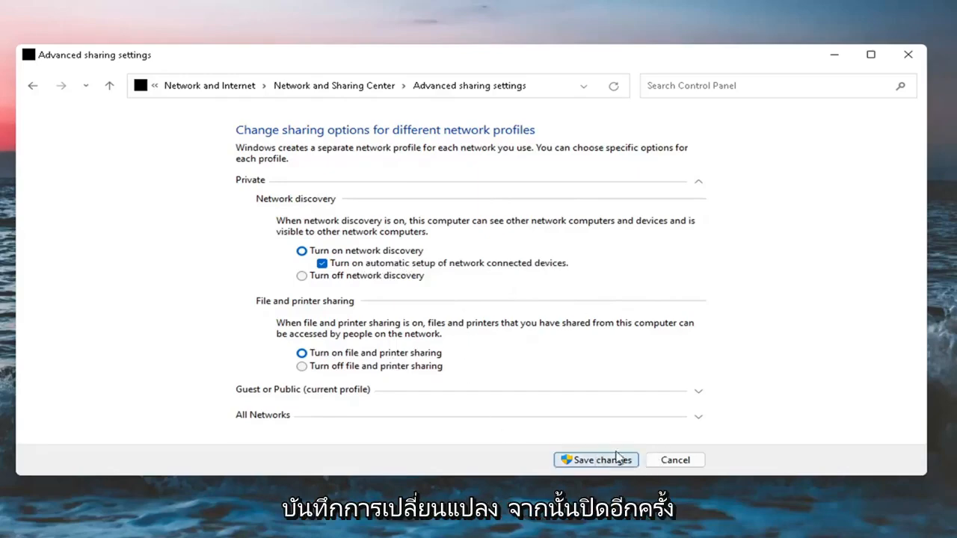
click(595, 460)
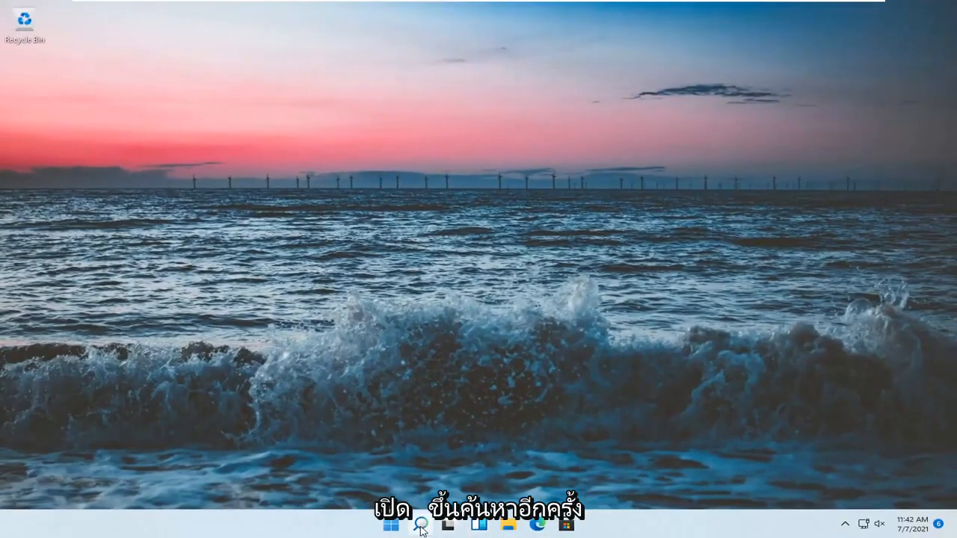
Search 'windows features' and launch Turn Windows features on or off
text(windows features)
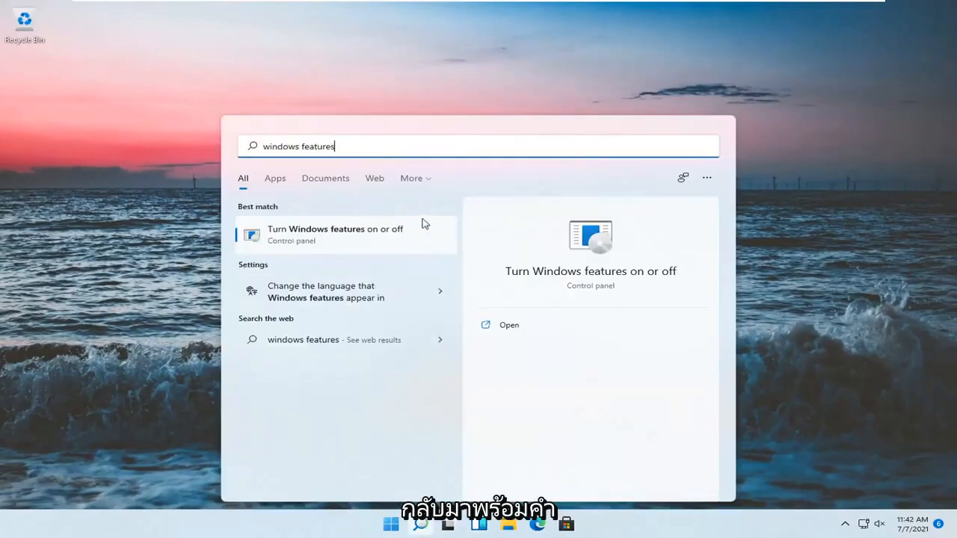
mouse_move(347, 239)
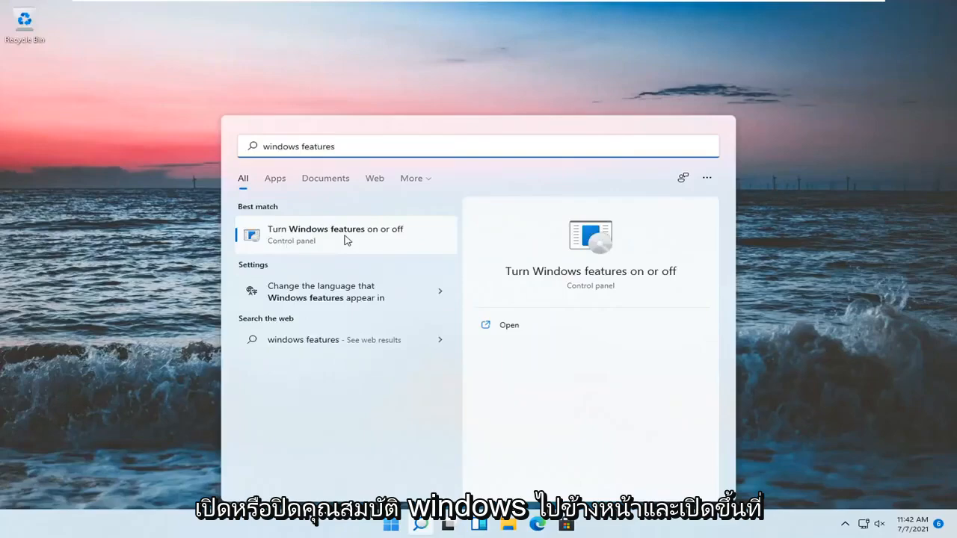
click(335, 233)
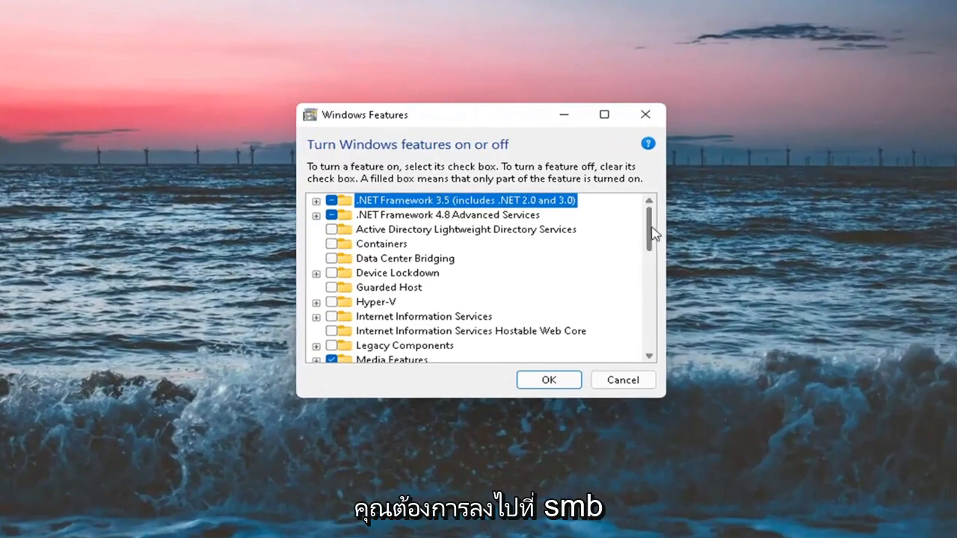
Enable SMB 1.0/CIFS File Sharing Support with its three sub-features, apply, and restart the PC now
scroll(down, 3)
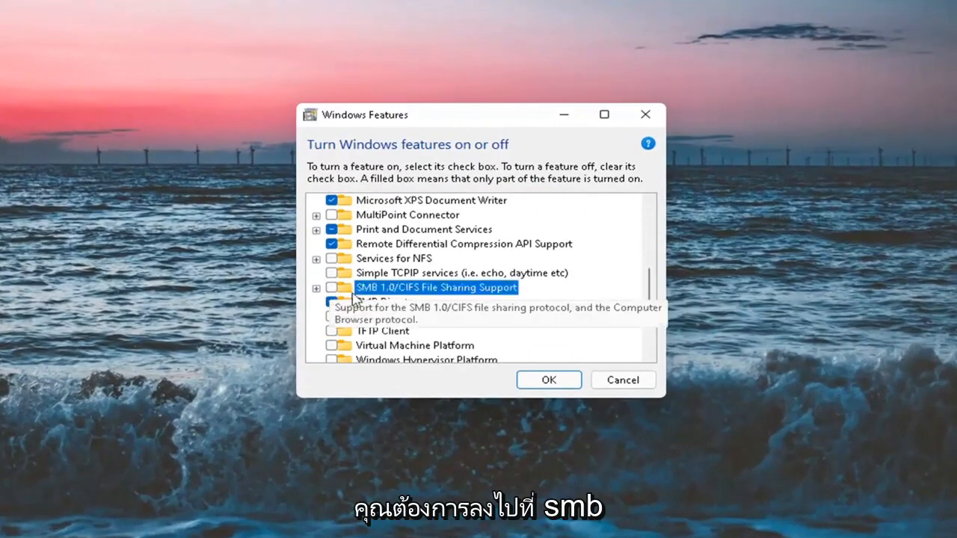
click(317, 287)
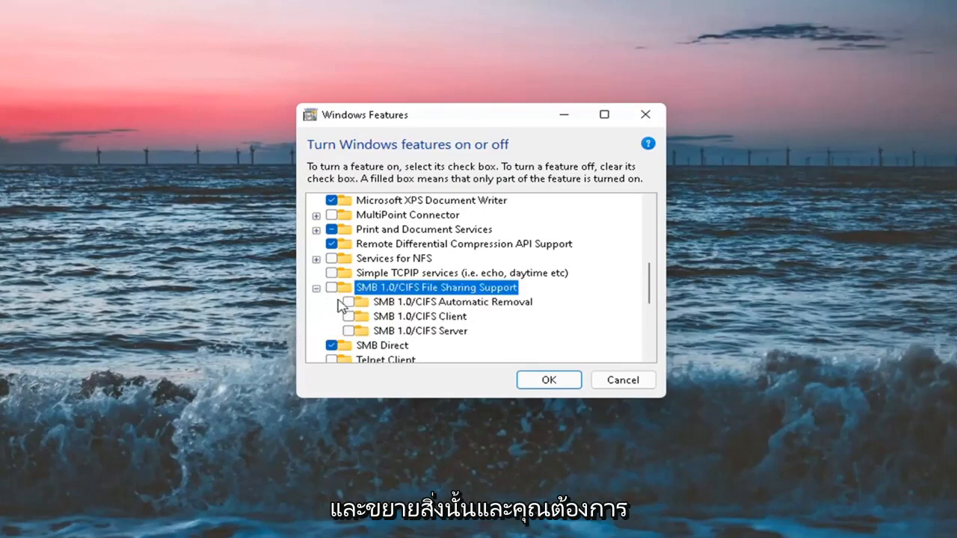
click(348, 331)
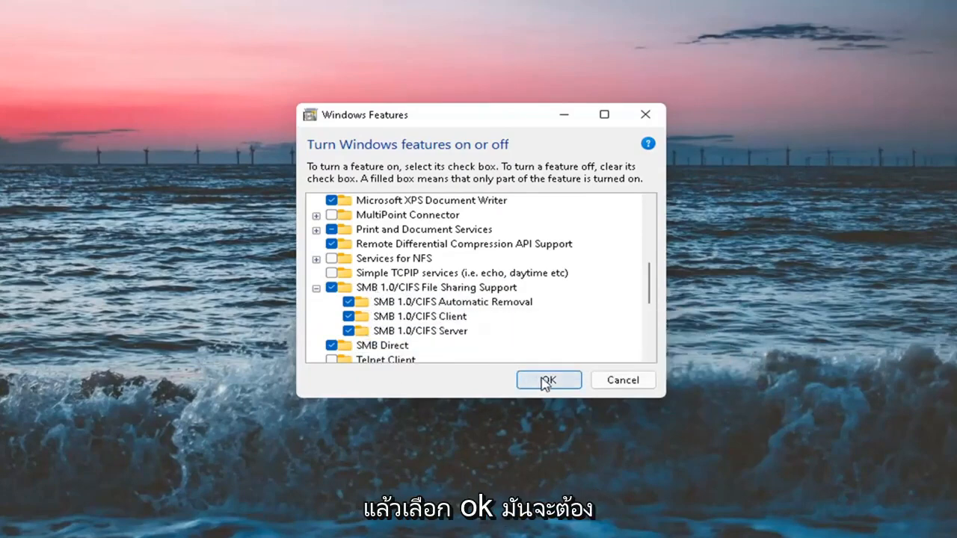
click(547, 379)
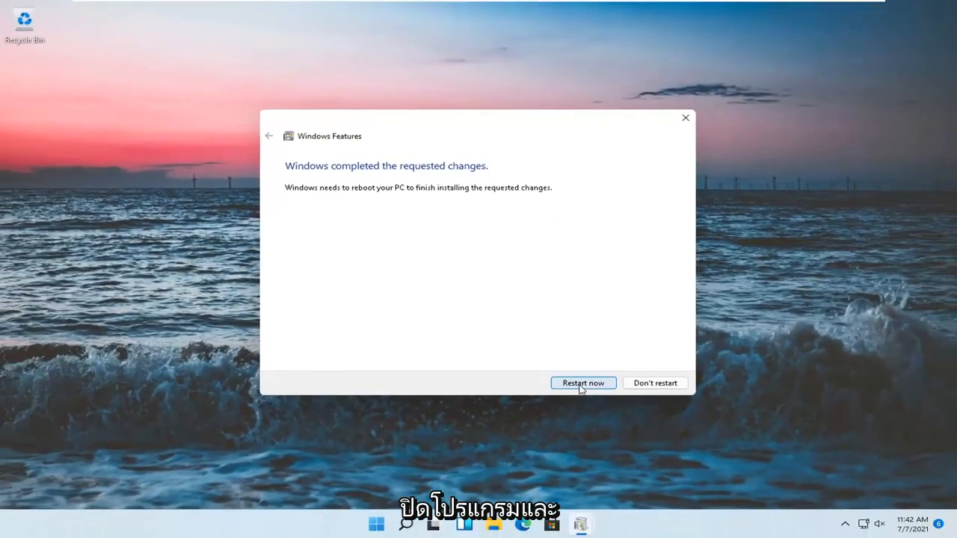
click(583, 382)
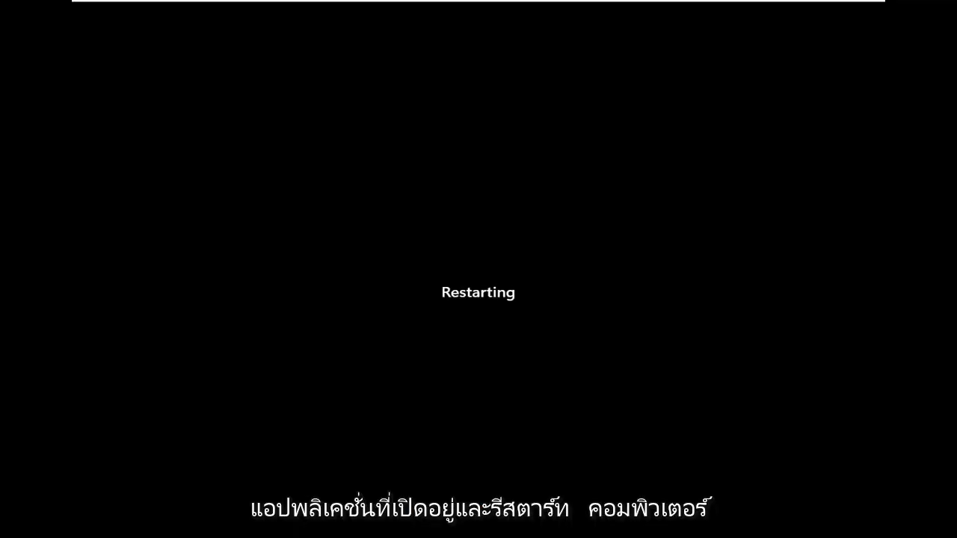